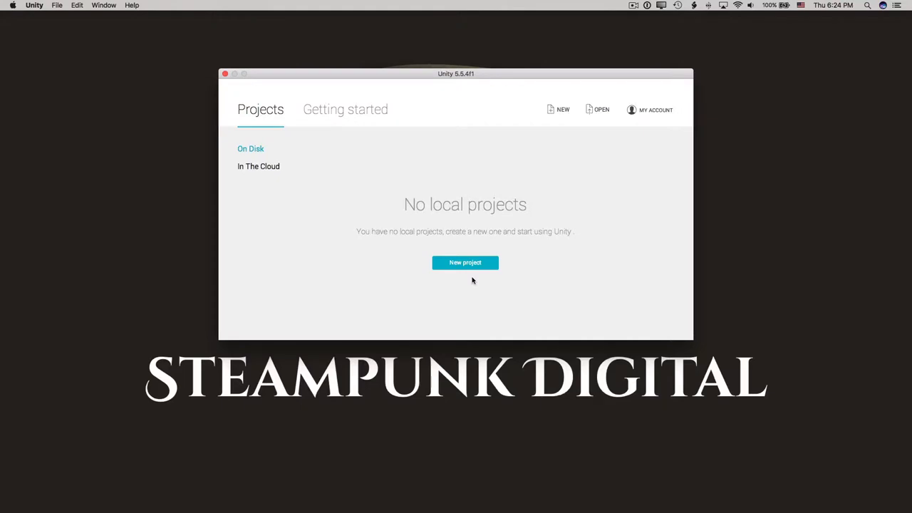
pyautogui.moveTo(445, 99)
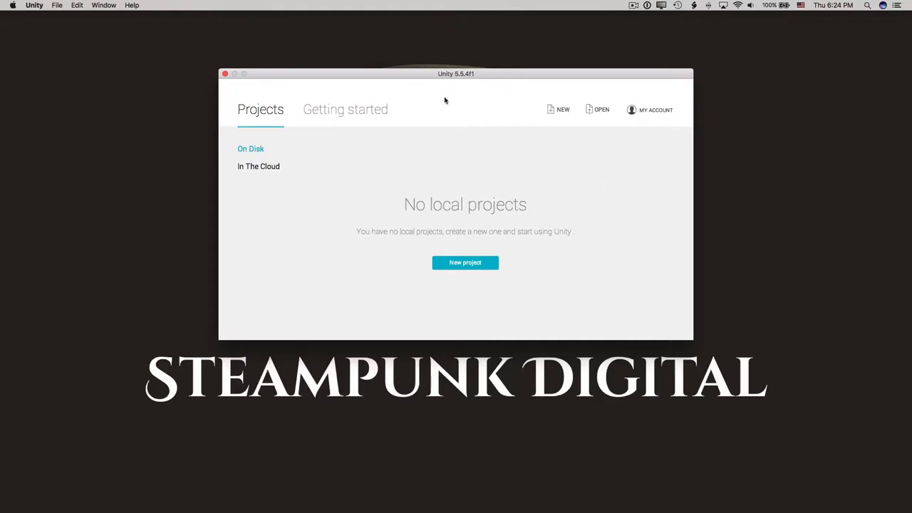
pyautogui.moveTo(504, 74)
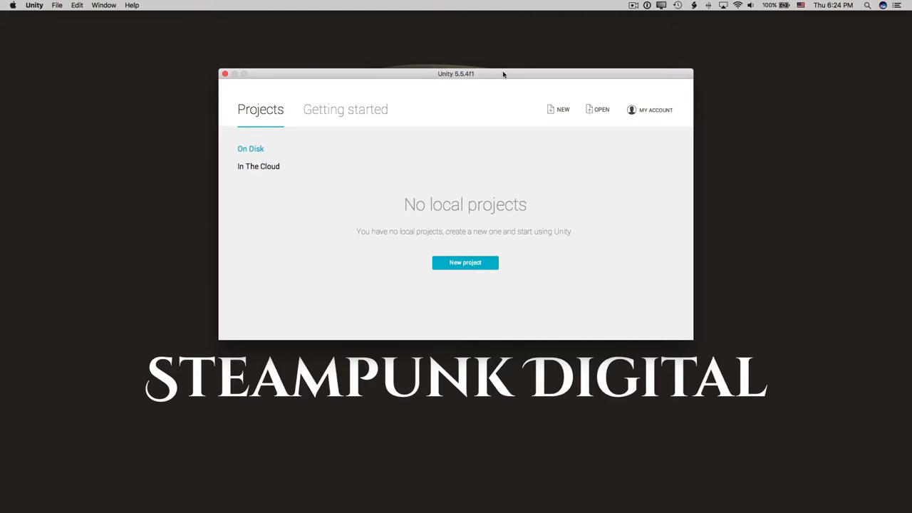
# Create a new Unity project named BEHelloWorld with Analytics turned off.
pyautogui.click(464, 263)
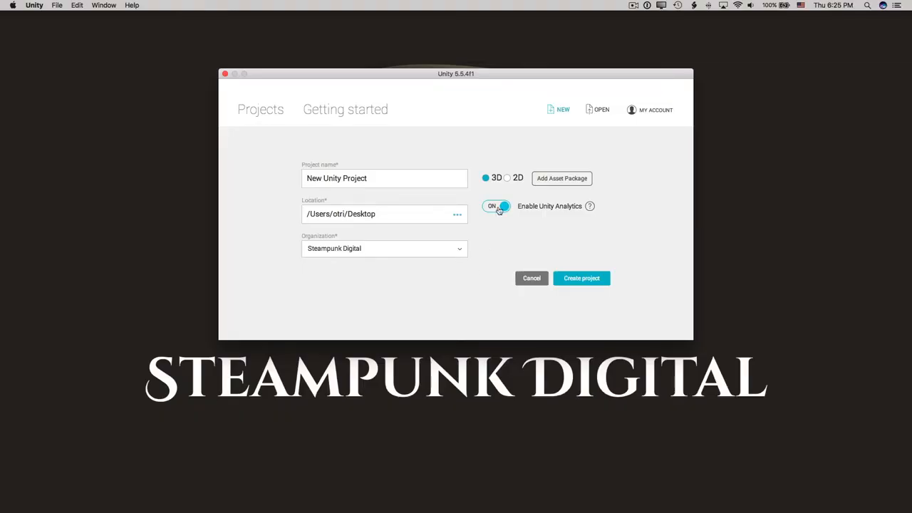
pyautogui.click(496, 206)
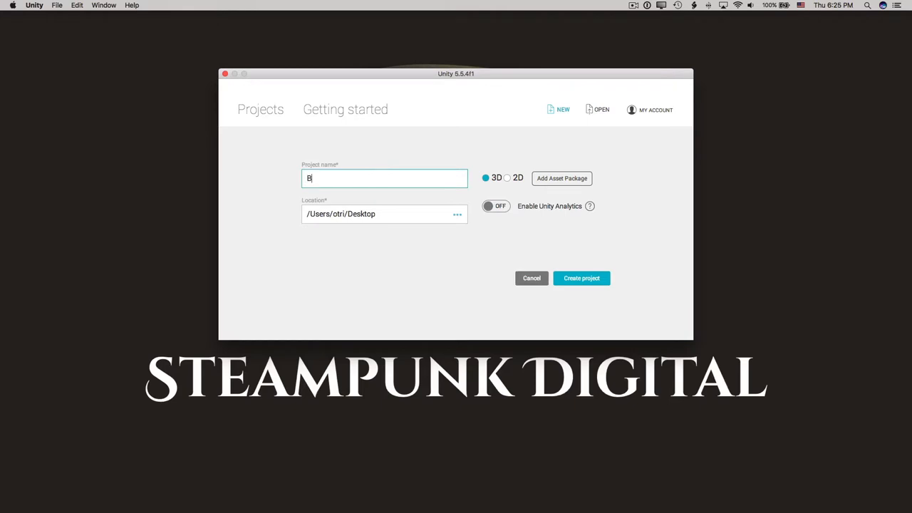
pyautogui.write('EHelloWorld')
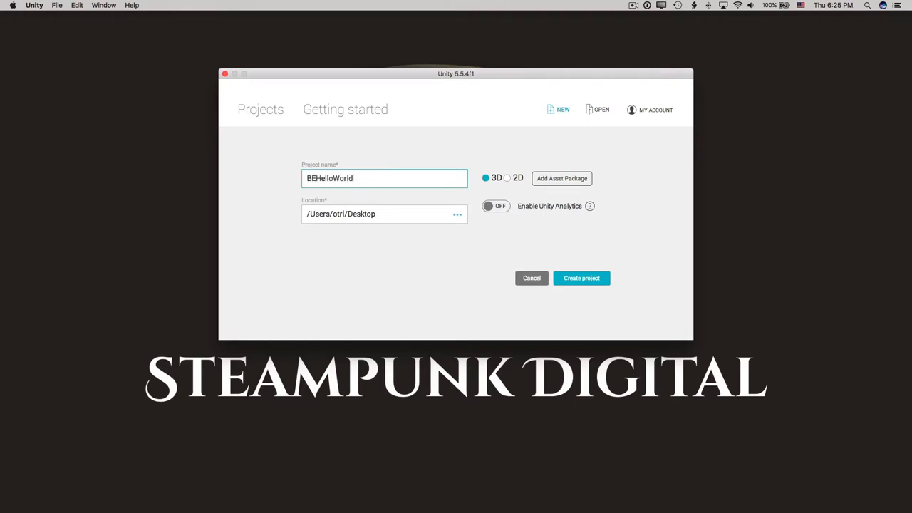
pyautogui.click(581, 278)
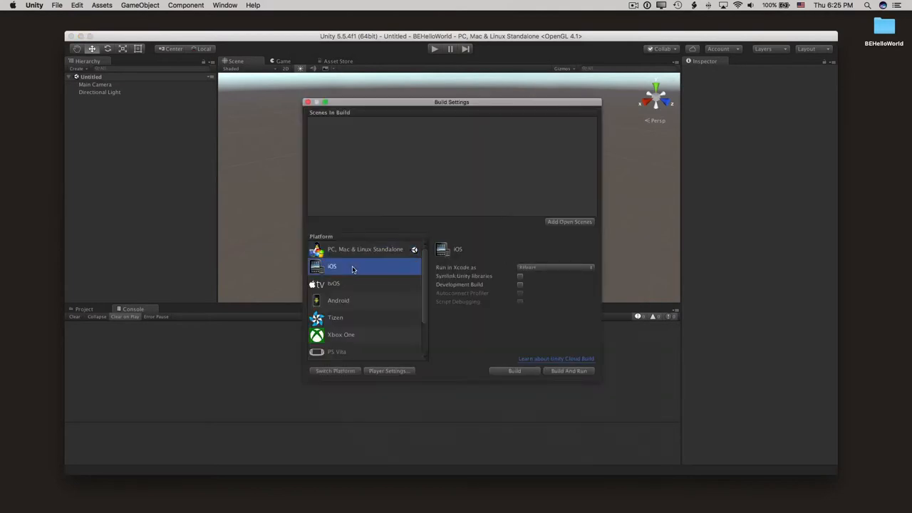
pyautogui.moveTo(334, 372)
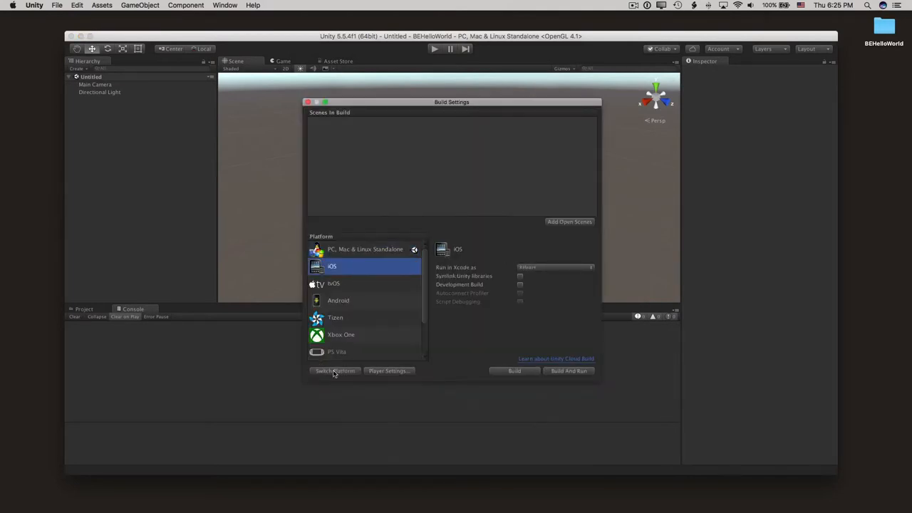
# Switch the build platform to iOS and open BridgeEngine.unitypackage from Finder.
pyautogui.click(335, 371)
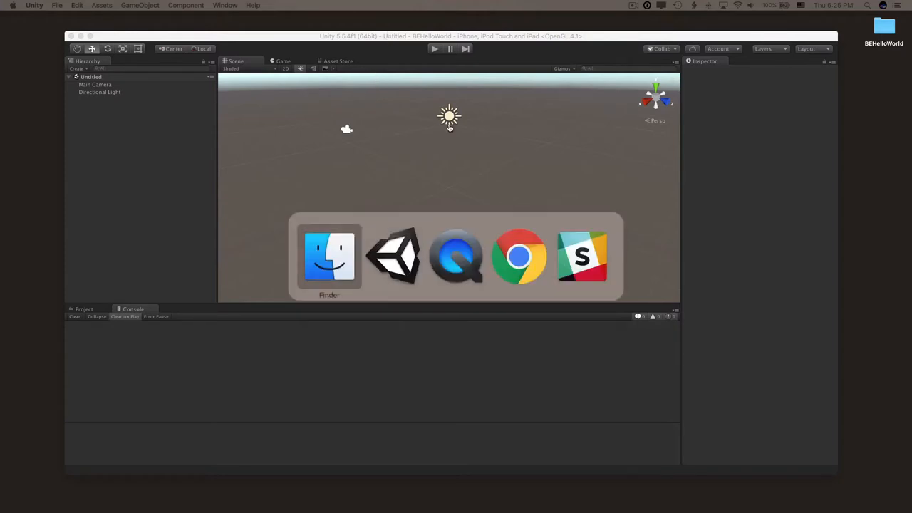
pyautogui.click(329, 256)
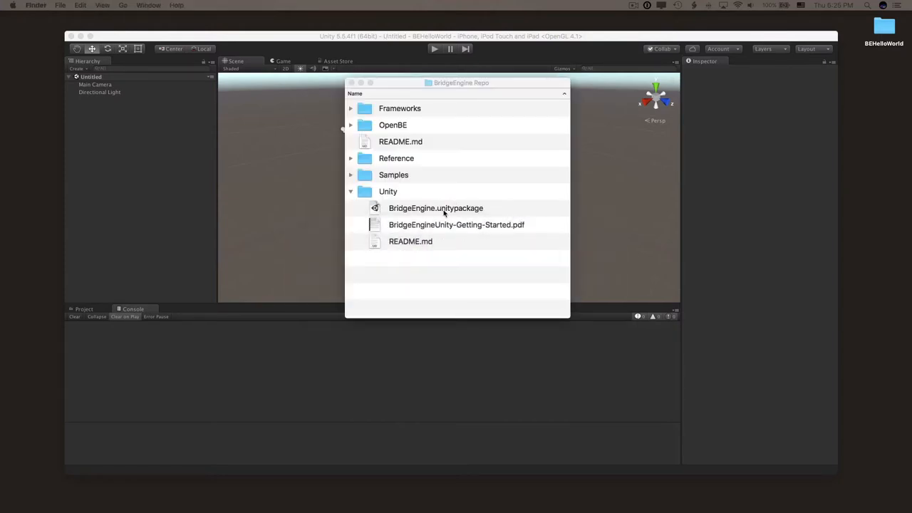
pyautogui.doubleClick(436, 207)
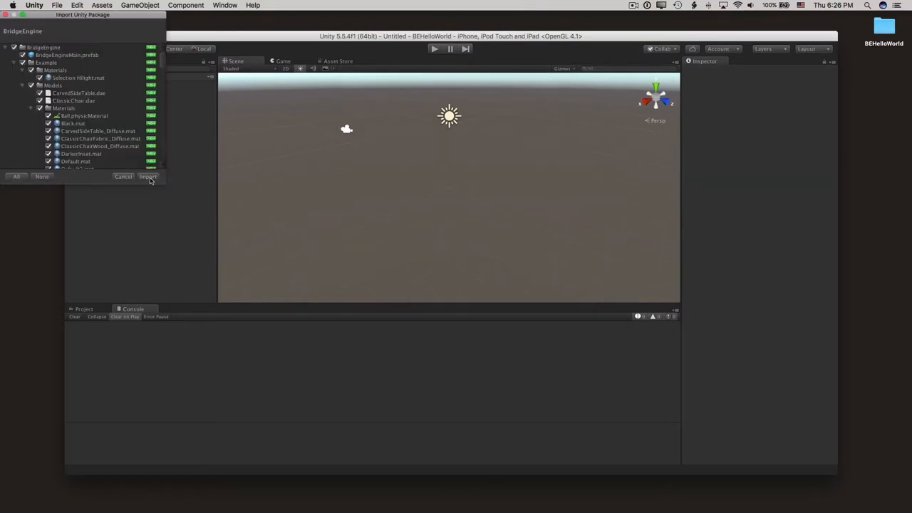
# Import all BridgeEngine package contents and accept downloading the missing GoogleVR library.
pyautogui.click(147, 176)
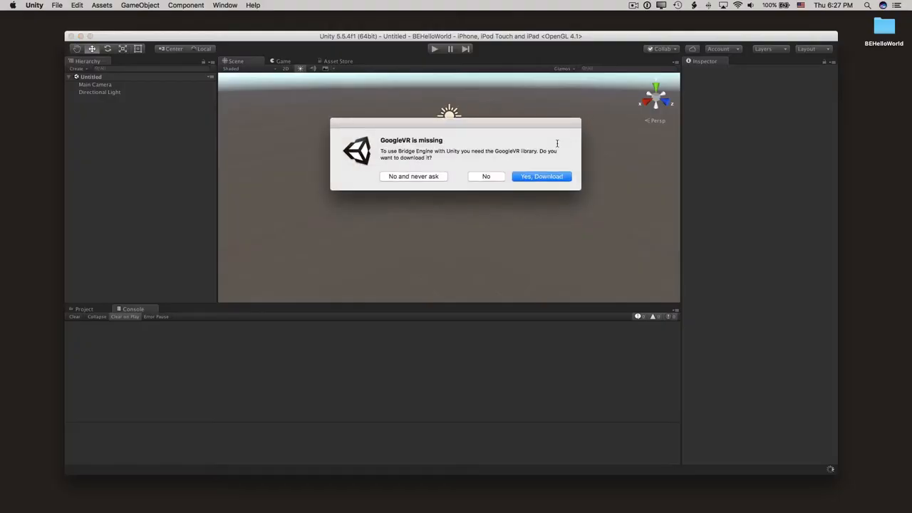
pyautogui.moveTo(542, 176)
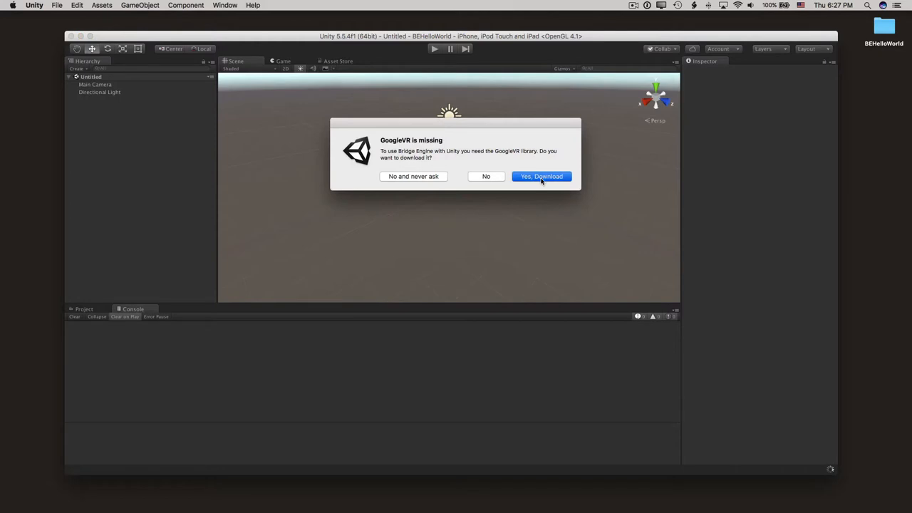
pyautogui.click(541, 176)
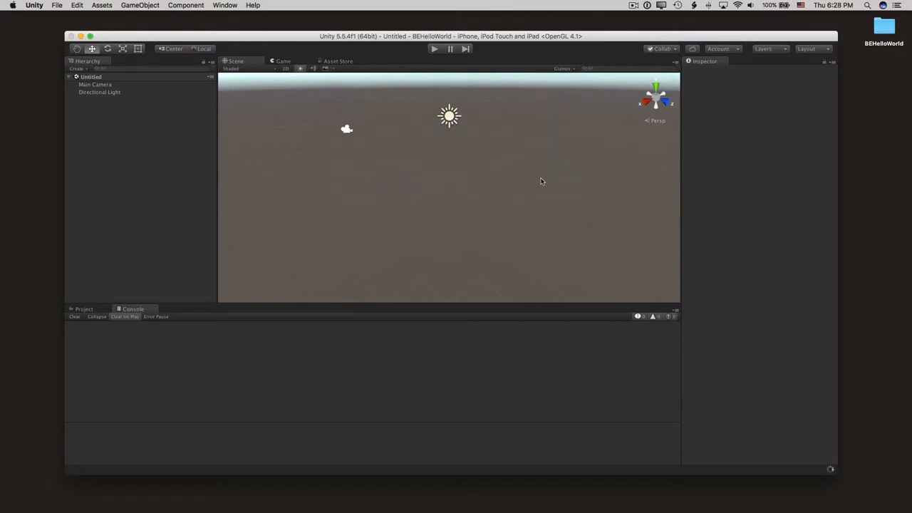
# Open the MR Example scene from Assets > BridgeEngine > Example > Scenes.
pyautogui.click(84, 308)
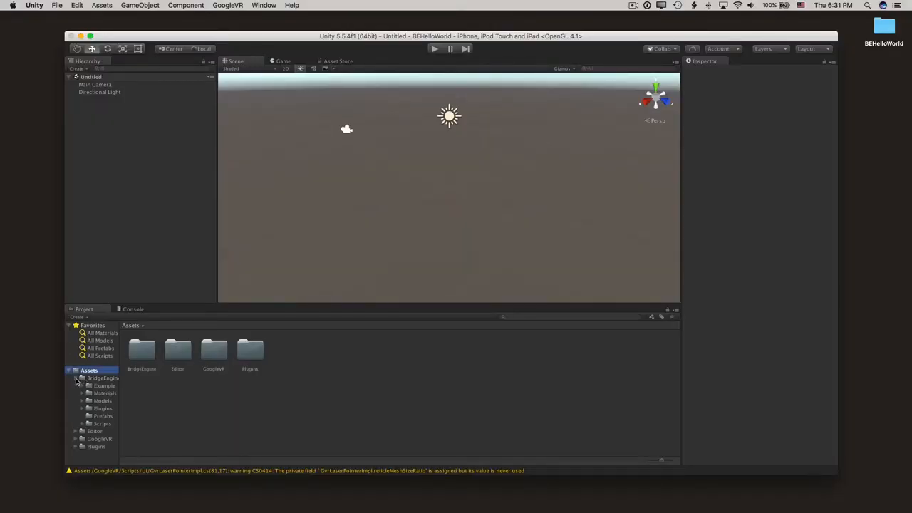
pyautogui.click(105, 385)
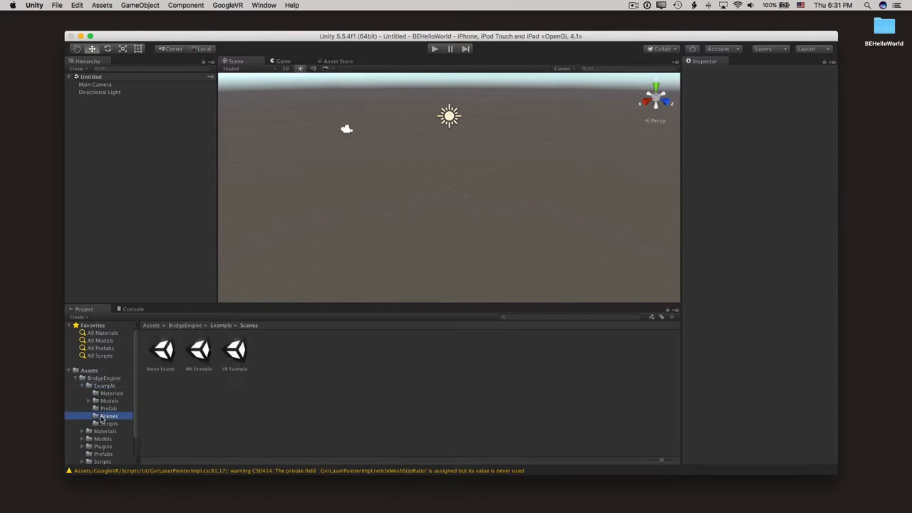
pyautogui.click(198, 349)
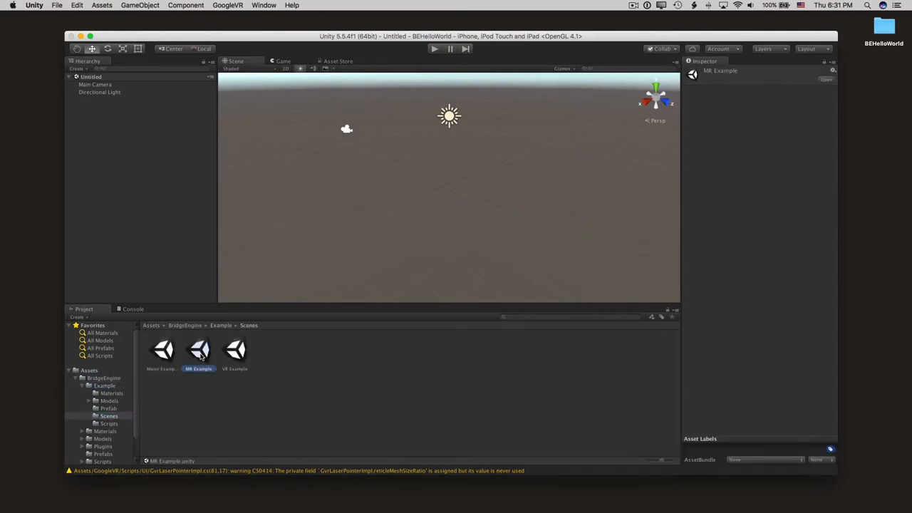
pyautogui.doubleClick(198, 350)
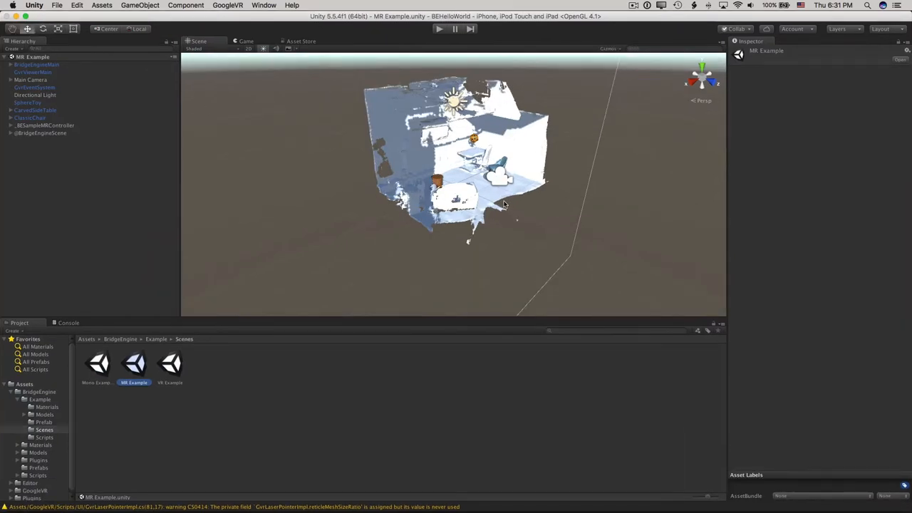
# Zoom the Scene view in on the scanned MR Example room and its furniture.
pyautogui.click(41, 133)
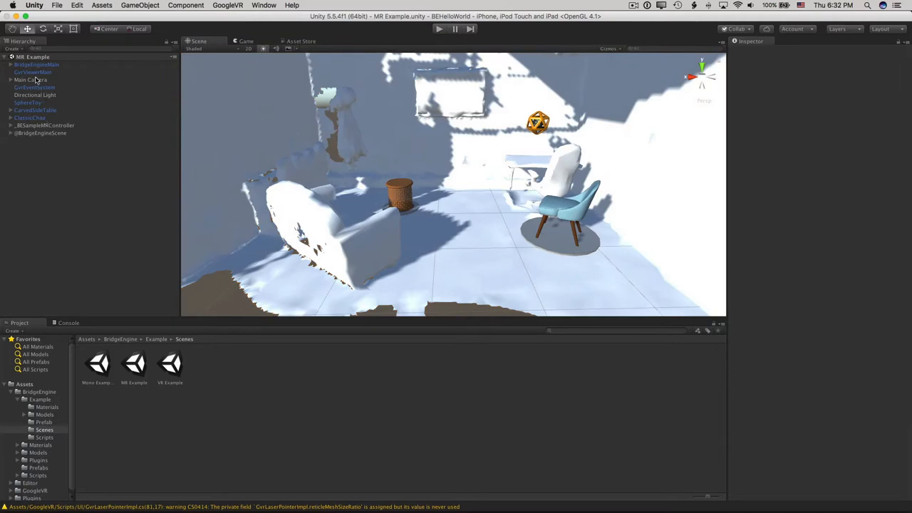
# Inspect the GvrViewerMain, GvrEventSystem, Main Camera and GvrReticlePointer objects.
pyautogui.click(40, 71)
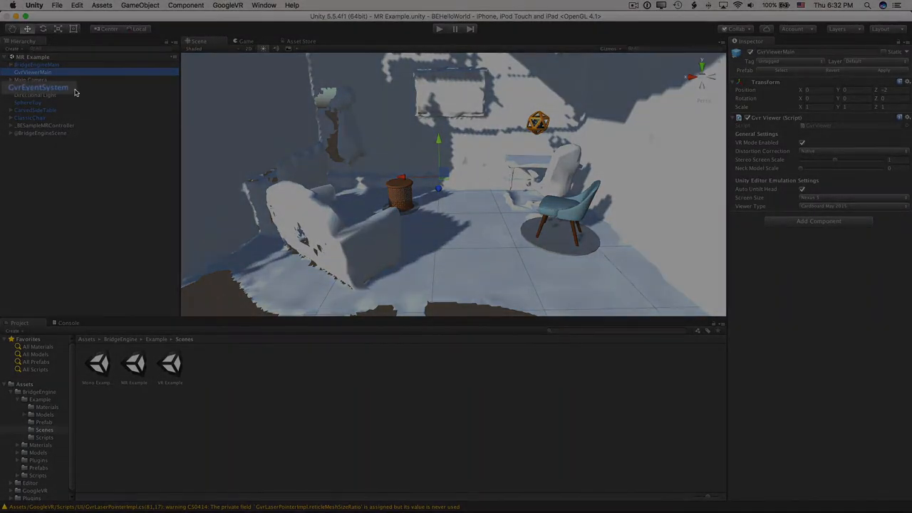
pyautogui.click(39, 87)
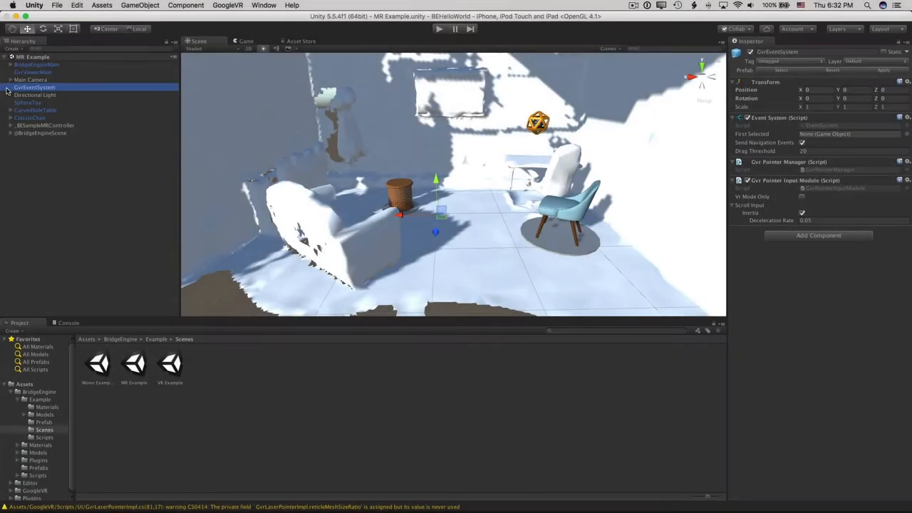
pyautogui.click(7, 86)
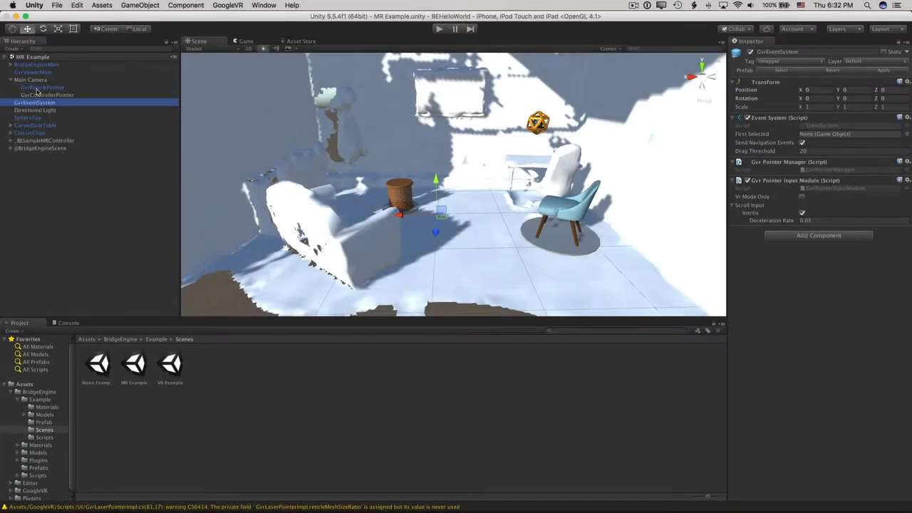
pyautogui.click(45, 80)
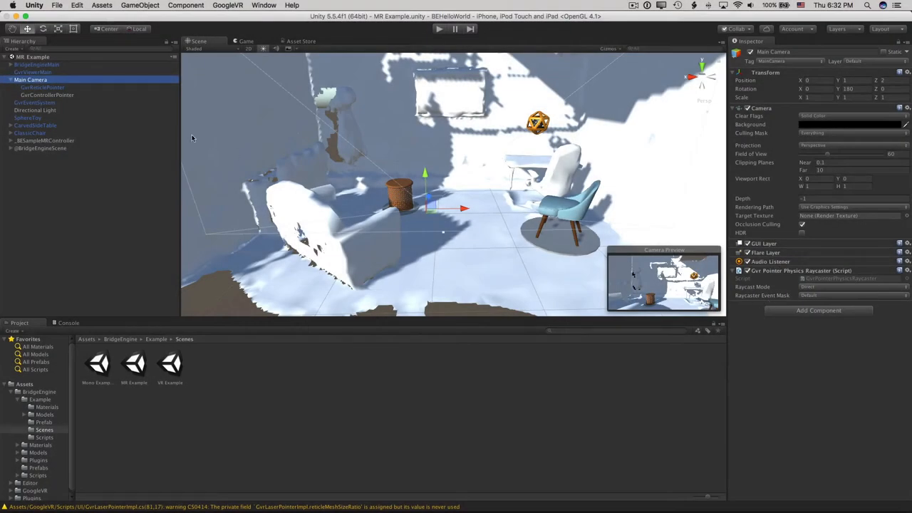
pyautogui.click(62, 88)
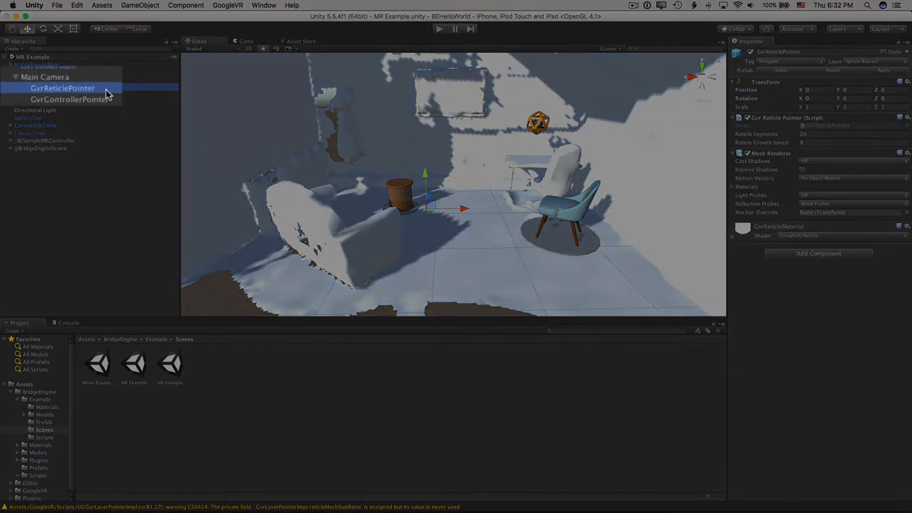
# Delete GvrControllerPointer's Controller and Laser children, confirming the prefab break.
pyautogui.click(7, 64)
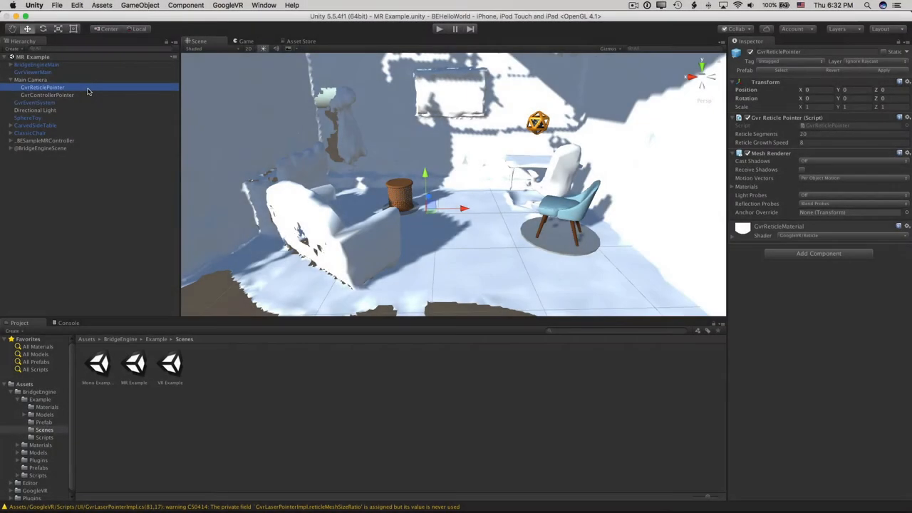
pyautogui.click(48, 95)
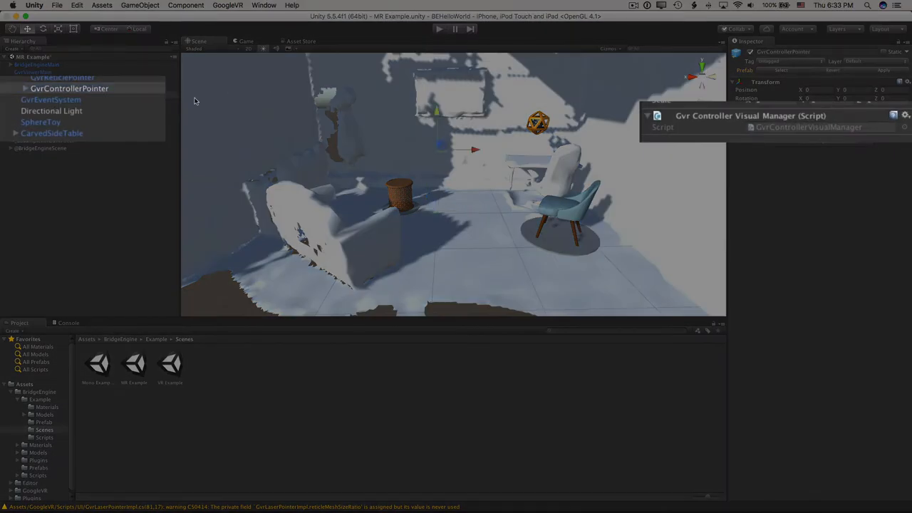
pyautogui.click(25, 87)
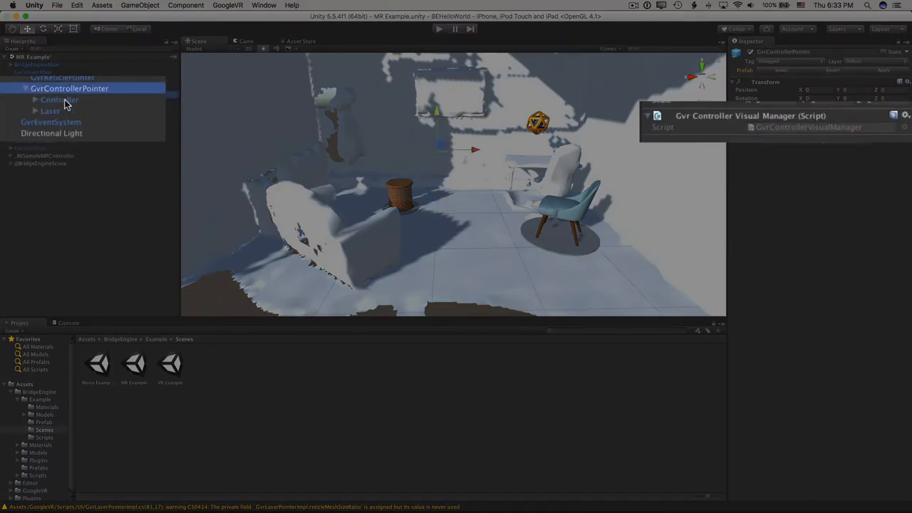
pyautogui.click(49, 111)
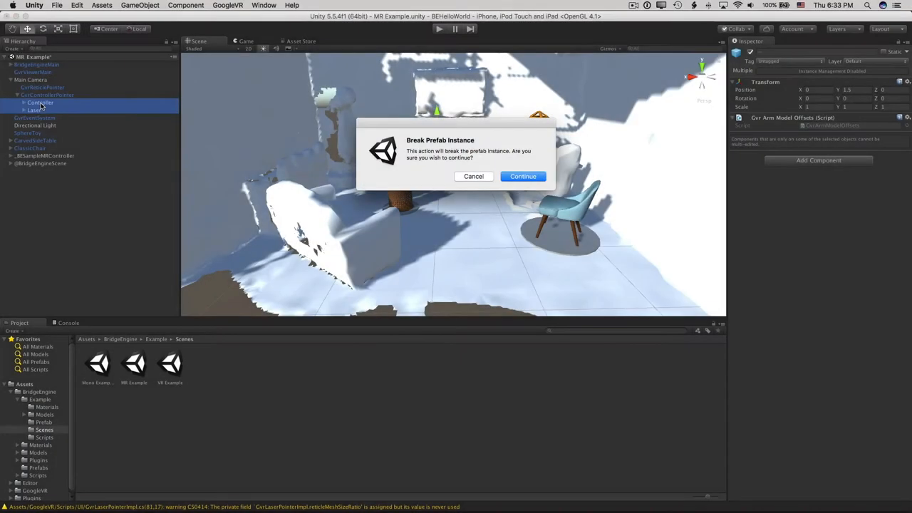
pyautogui.click(523, 176)
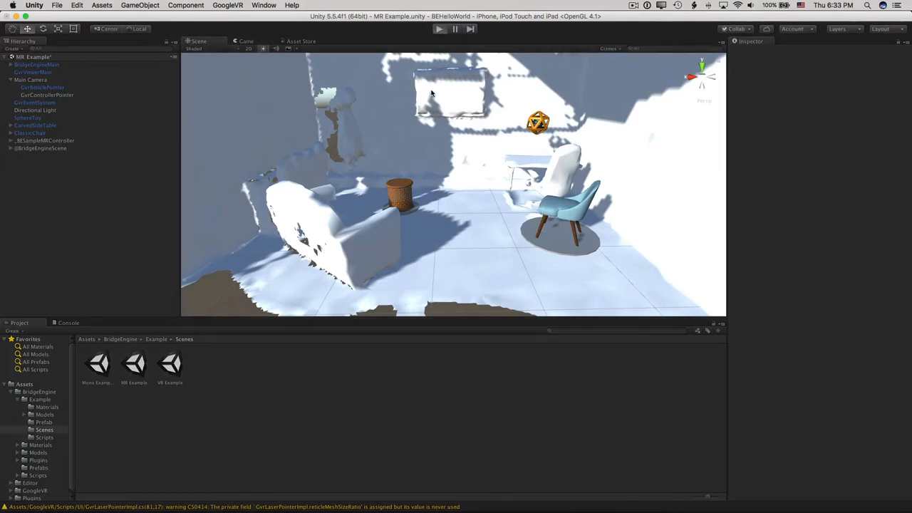
# Open Assets > BridgeEngine > Example > Scripts in the Project panel.
pyautogui.click(439, 29)
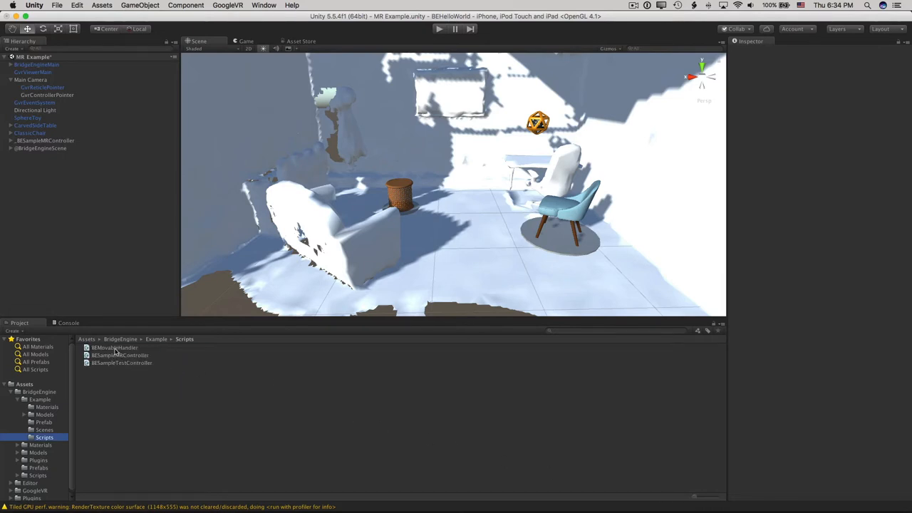
pyautogui.click(115, 348)
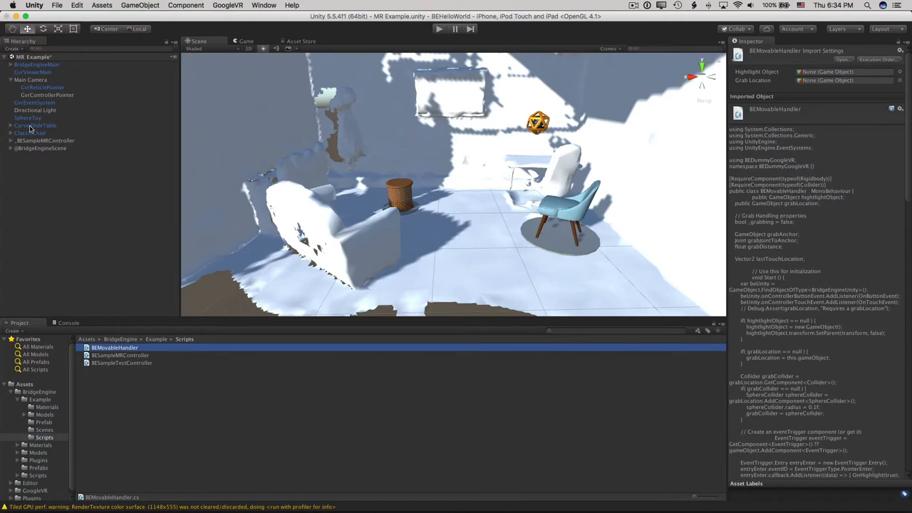
pyautogui.click(35, 125)
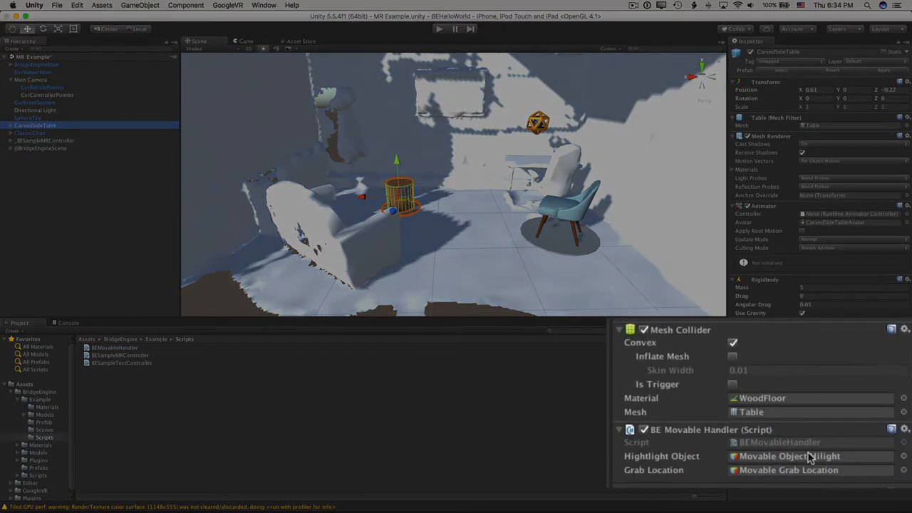
pyautogui.moveTo(772, 417)
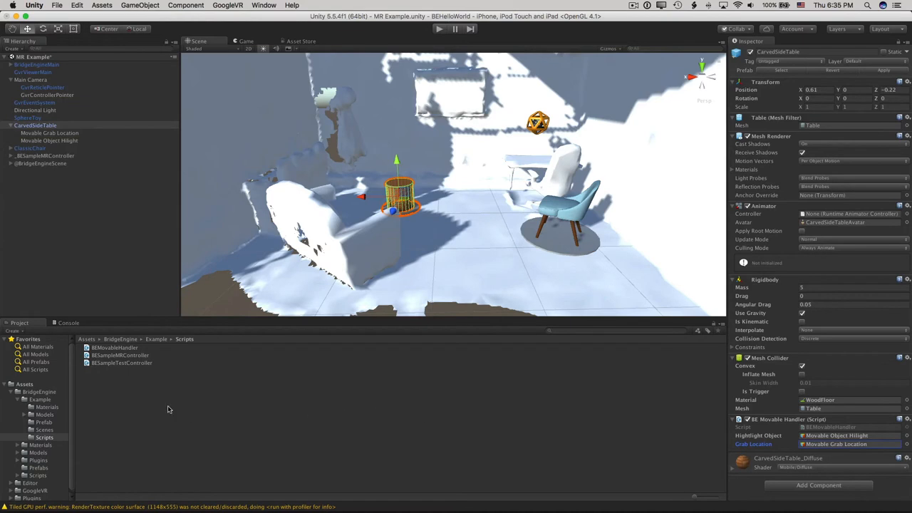
pyautogui.click(114, 348)
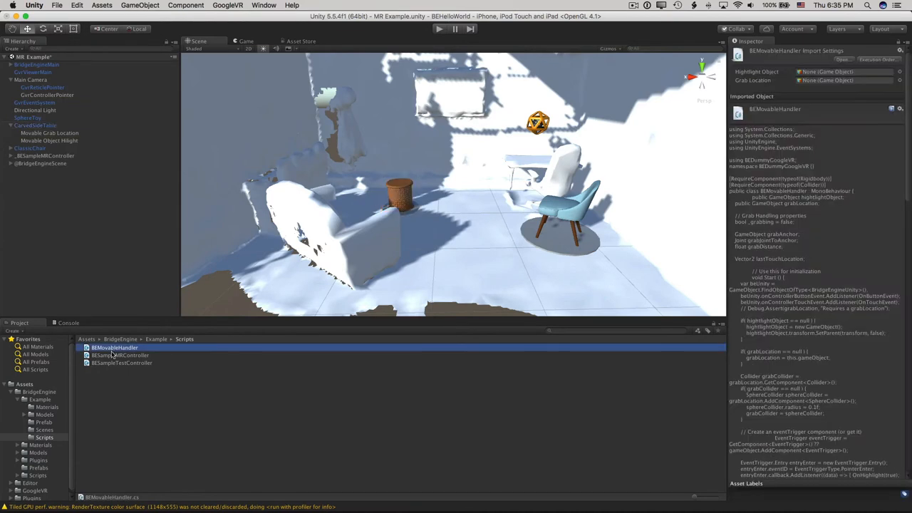
pyautogui.click(114, 348)
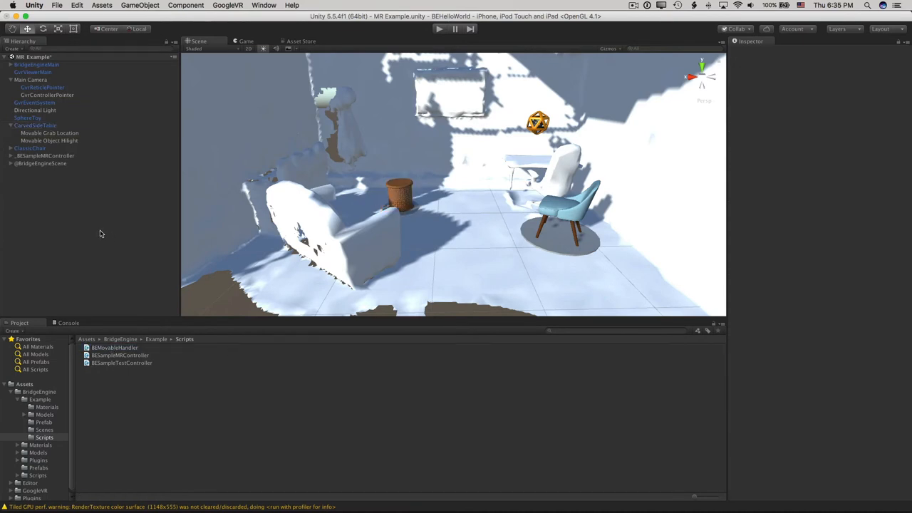
# Inspect _BESampleMRController's Place Objects list, locating CarvedSideTable and SphereToy in the scene.
pyautogui.click(45, 155)
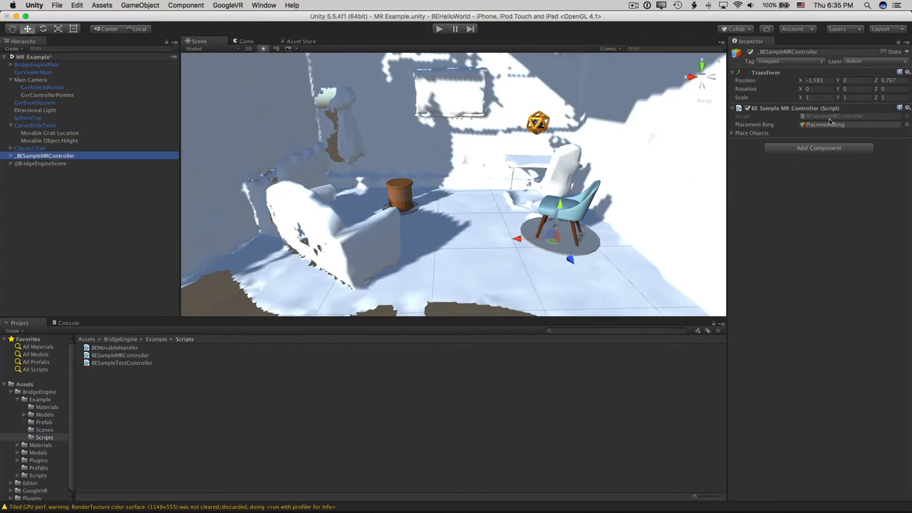
pyautogui.click(819, 124)
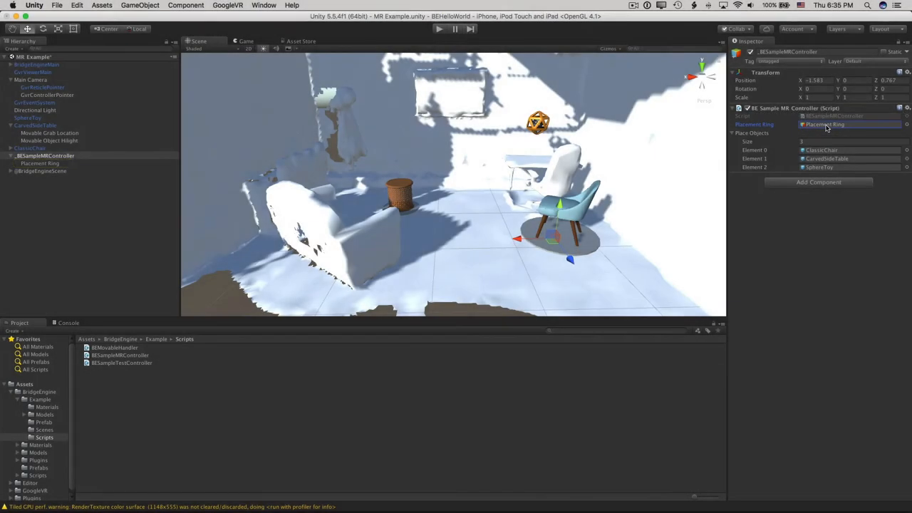
pyautogui.click(34, 125)
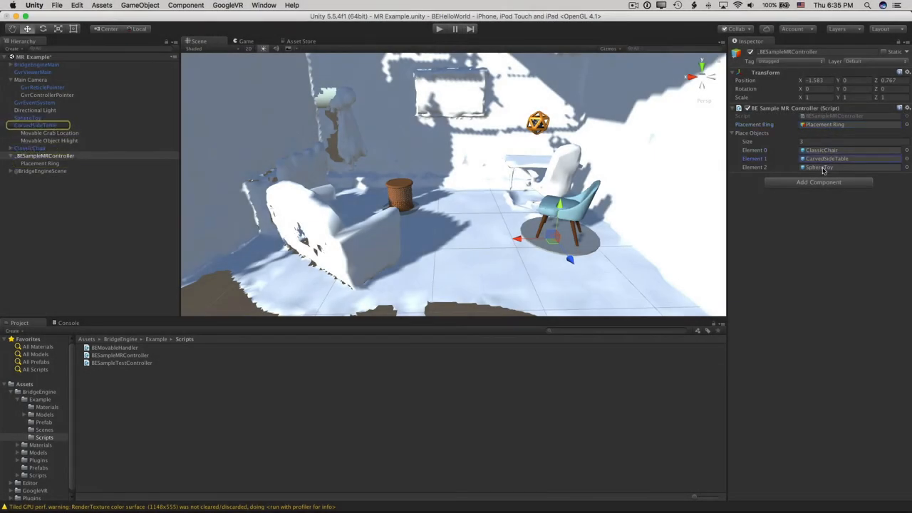
pyautogui.click(28, 118)
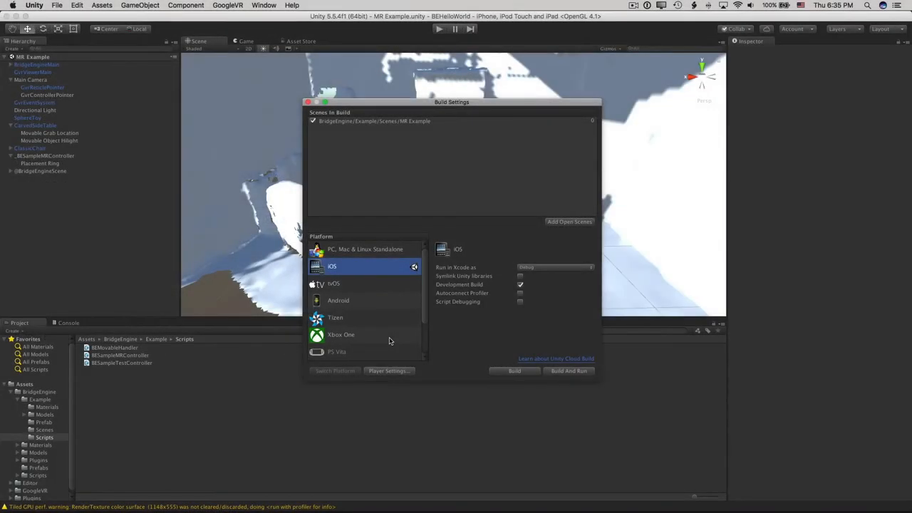
# Set the bundle identifier to digital.steampunk.BEHelloWorld and toggle Show Splash Screen.
pyautogui.click(389, 370)
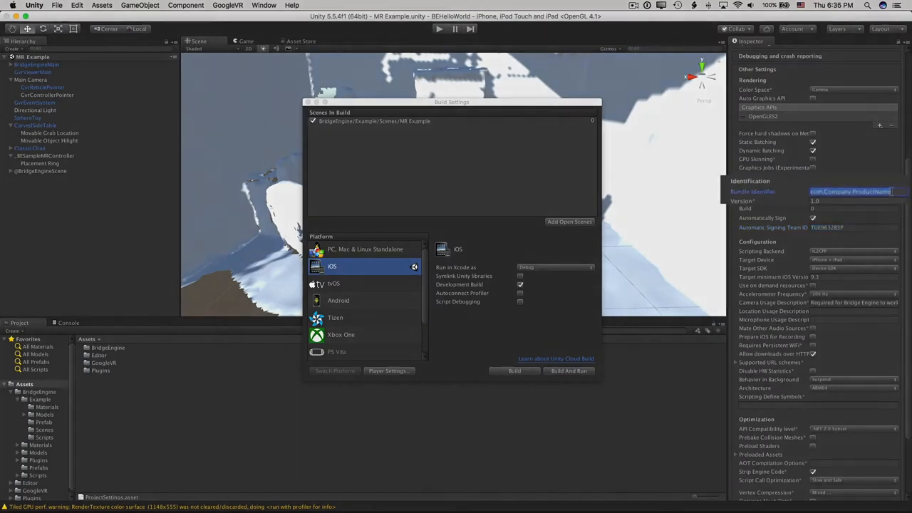
pyautogui.write('digital.steampunk.BE')
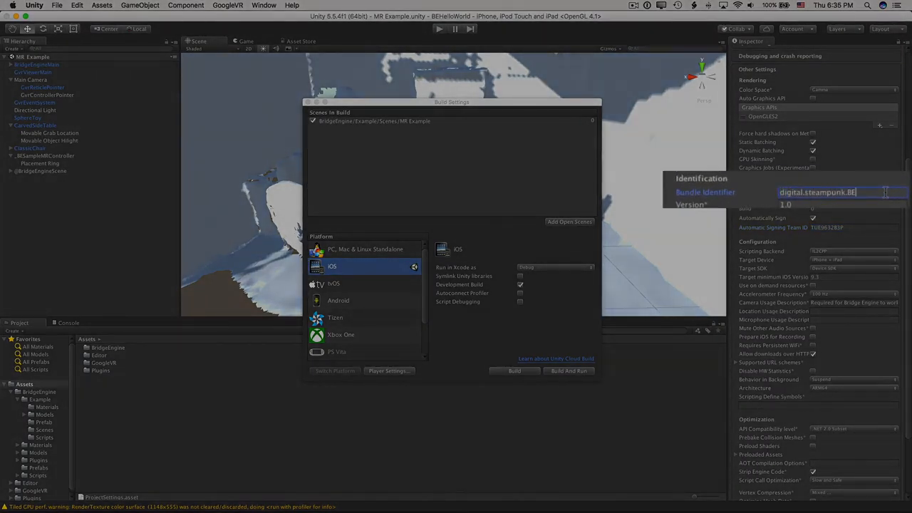
pyautogui.write('HelloWorld')
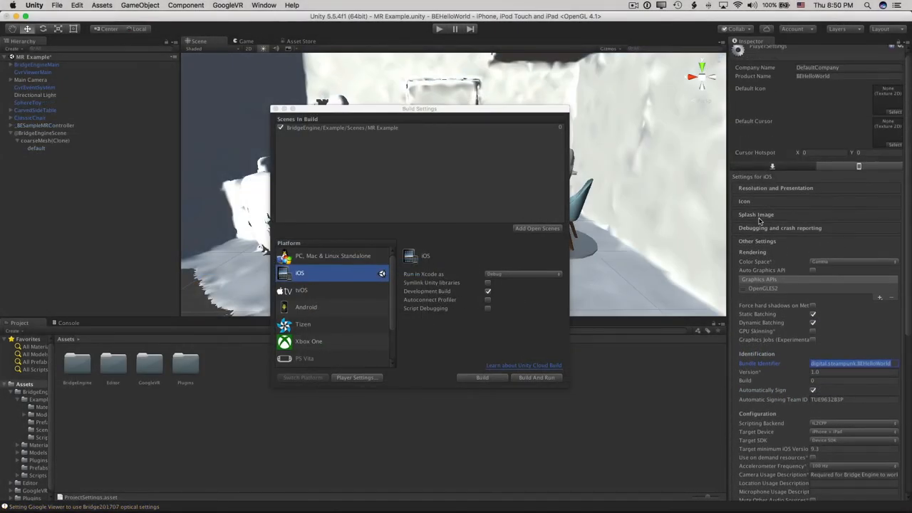
pyautogui.click(755, 213)
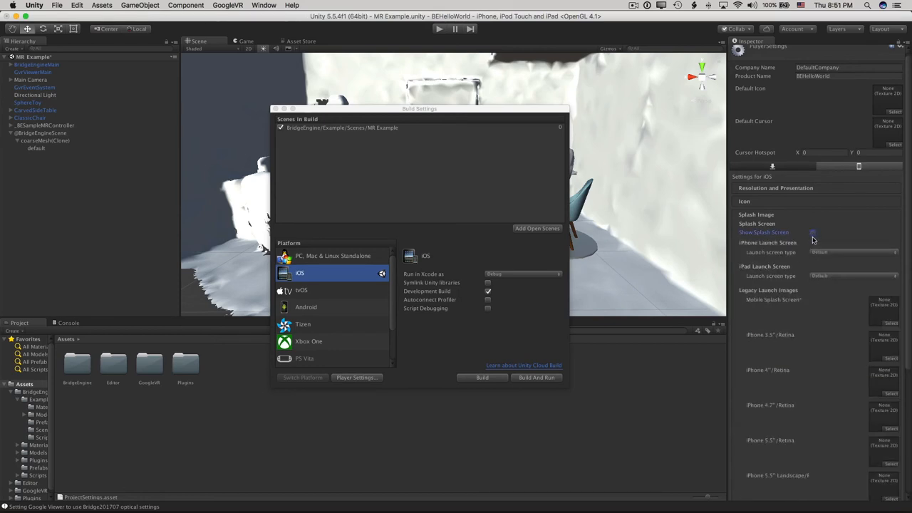
pyautogui.click(76, 5)
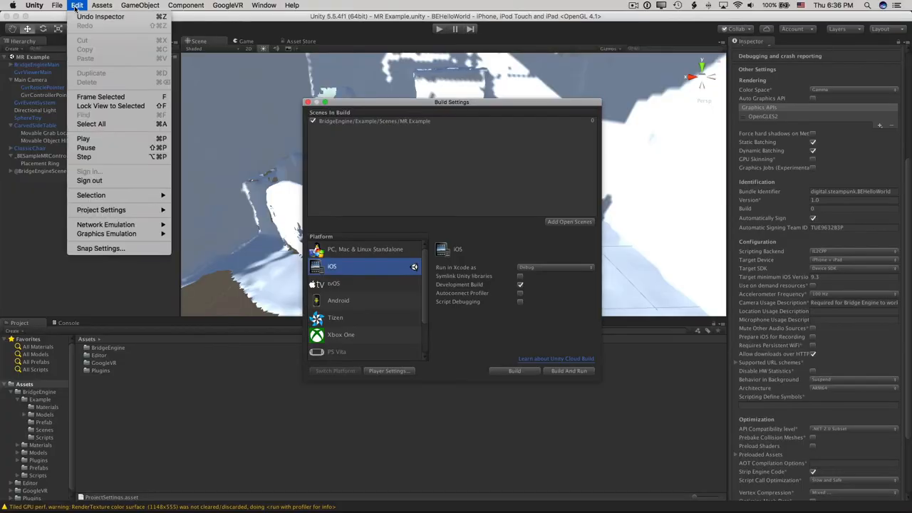
pyautogui.moveTo(101, 209)
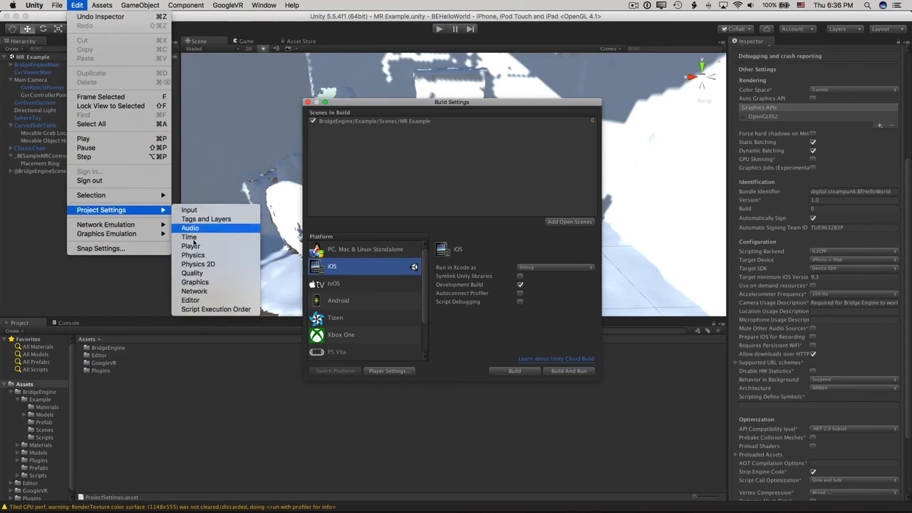
# Open the Quality project settings and review the quality levels.
pyautogui.click(192, 273)
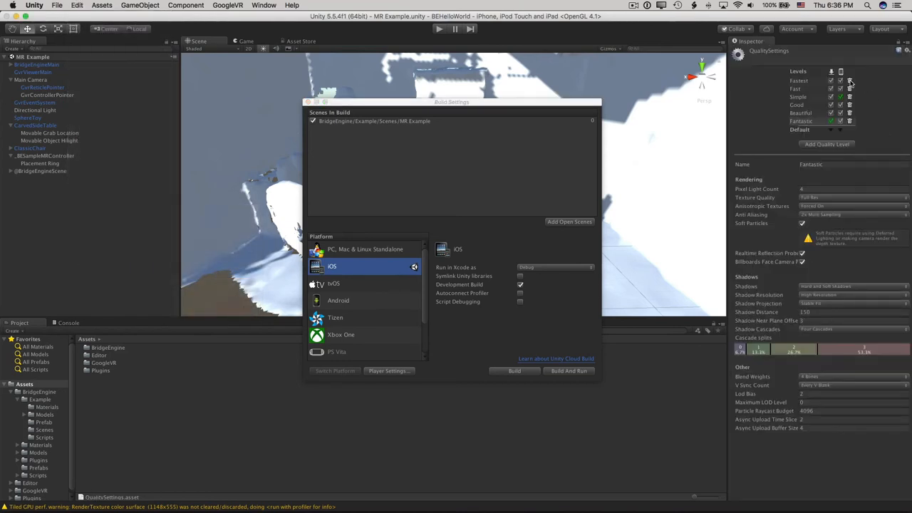
pyautogui.click(849, 80)
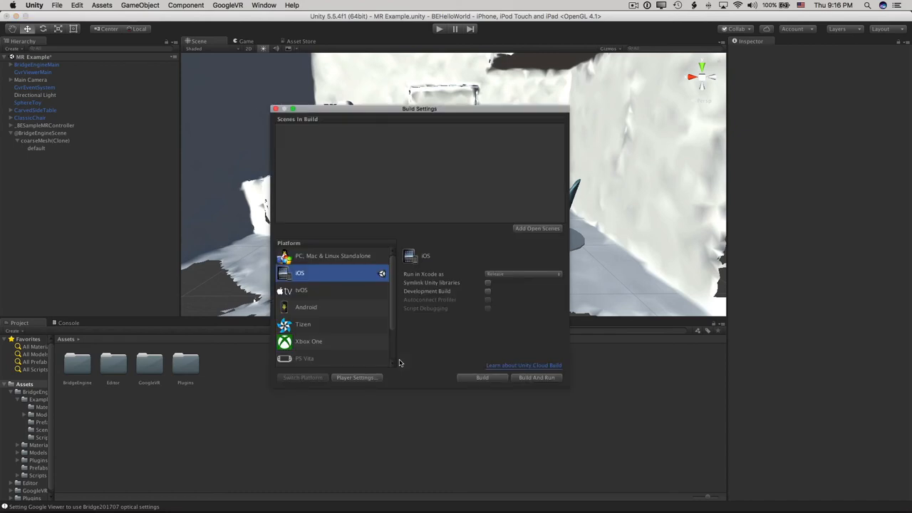
pyautogui.moveTo(537, 234)
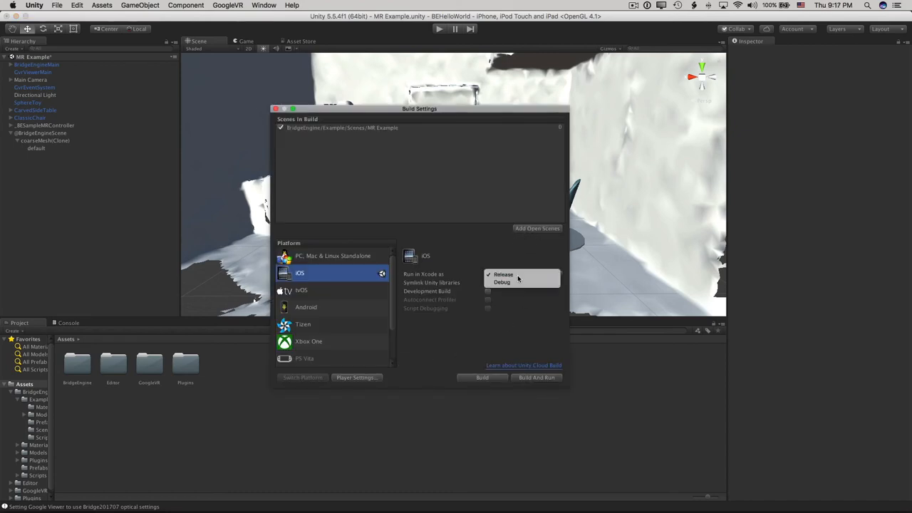
# Set Run in Xcode to Debug, enable Development Build, and build BEHelloWorld-iOS.
pyautogui.click(522, 274)
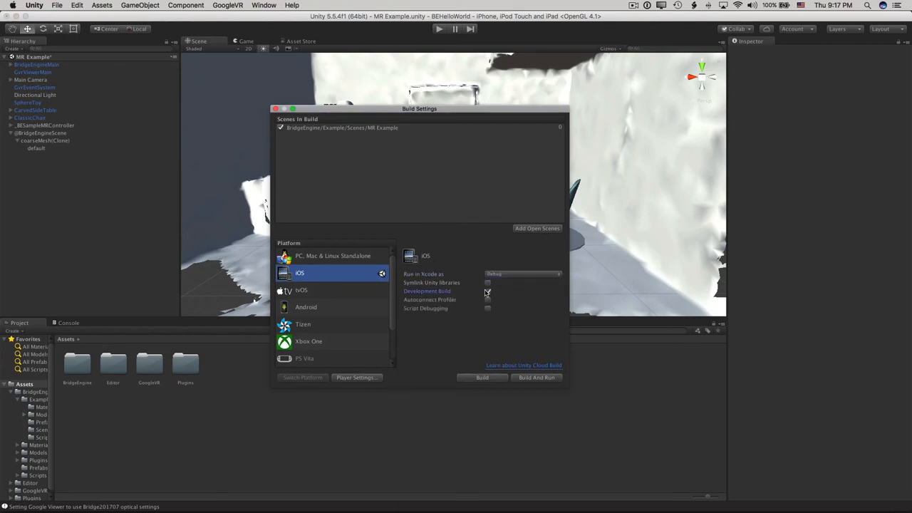
pyautogui.click(537, 378)
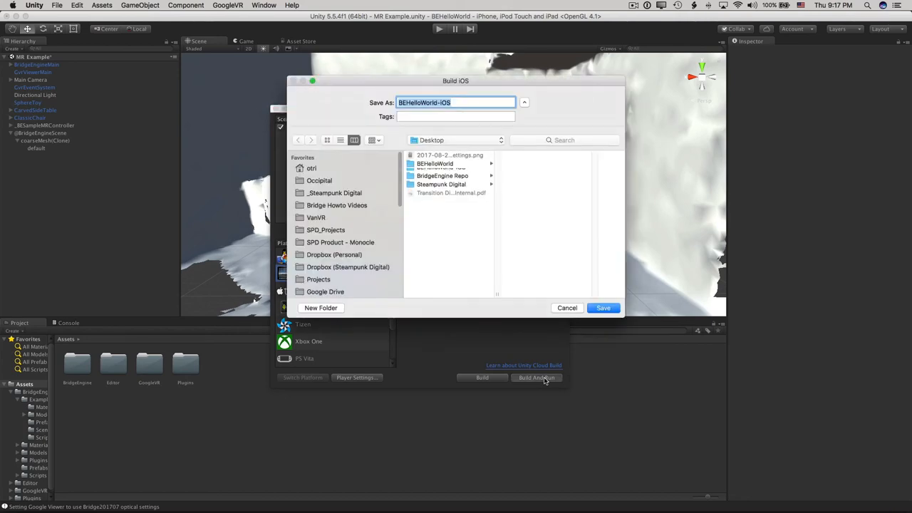
pyautogui.click(603, 308)
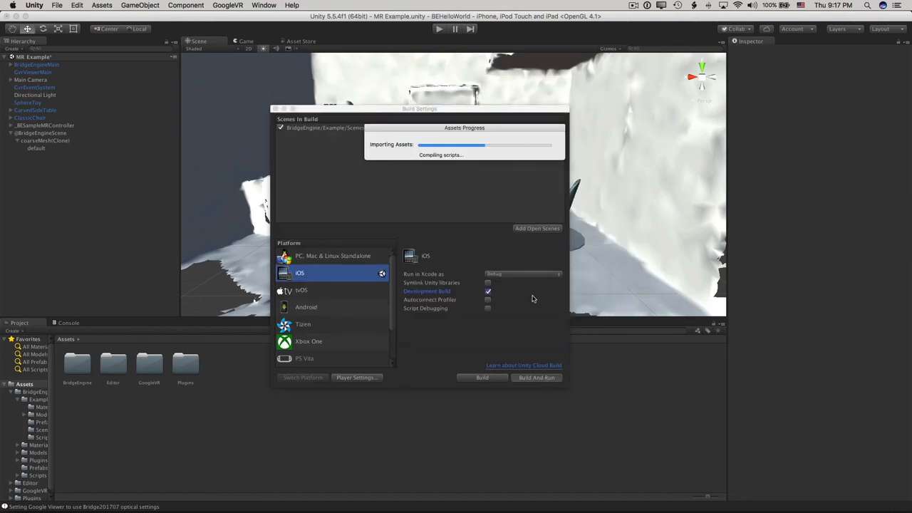